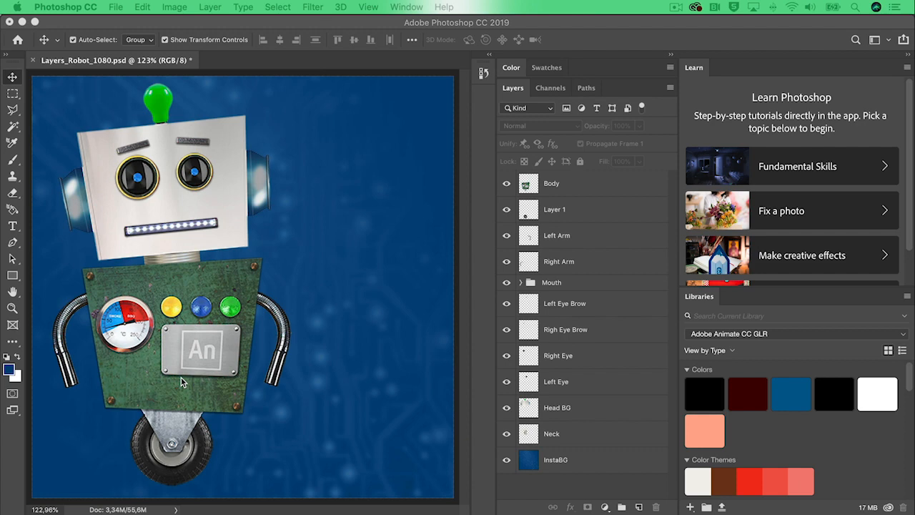
mouse_move(200, 381)
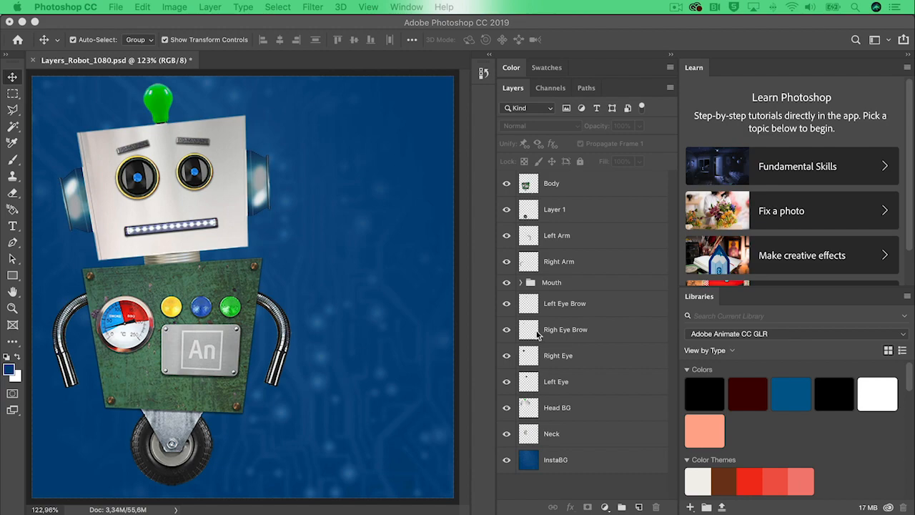
- Rename the Photoshop layer 'Layer 1' to 'Wheel'
click(521, 282)
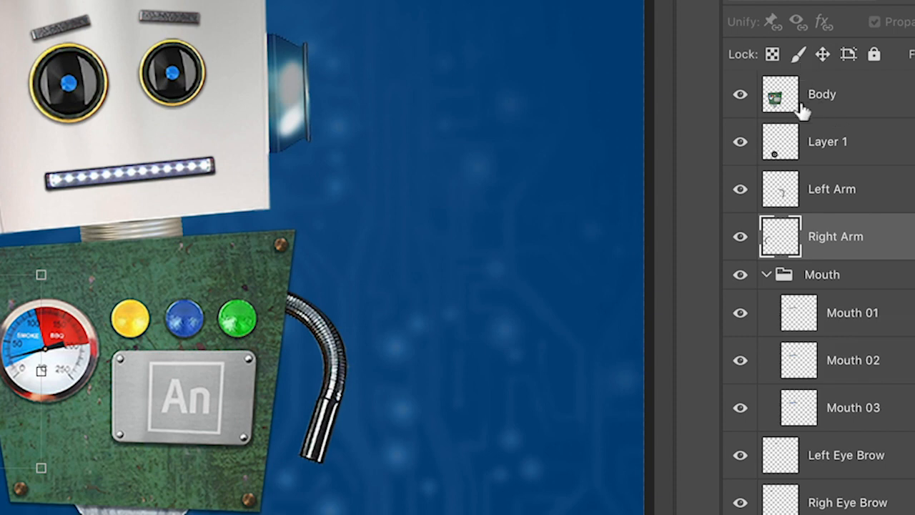
mouse_move(823, 147)
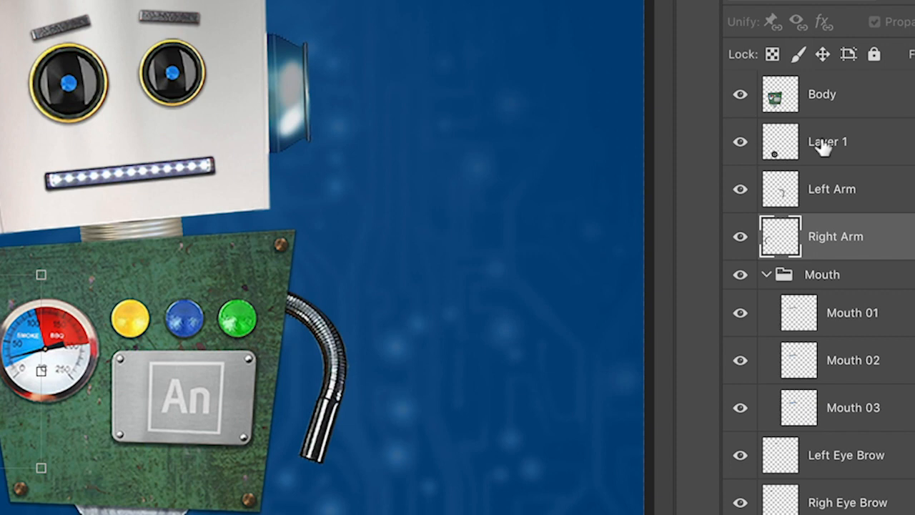
click(827, 141)
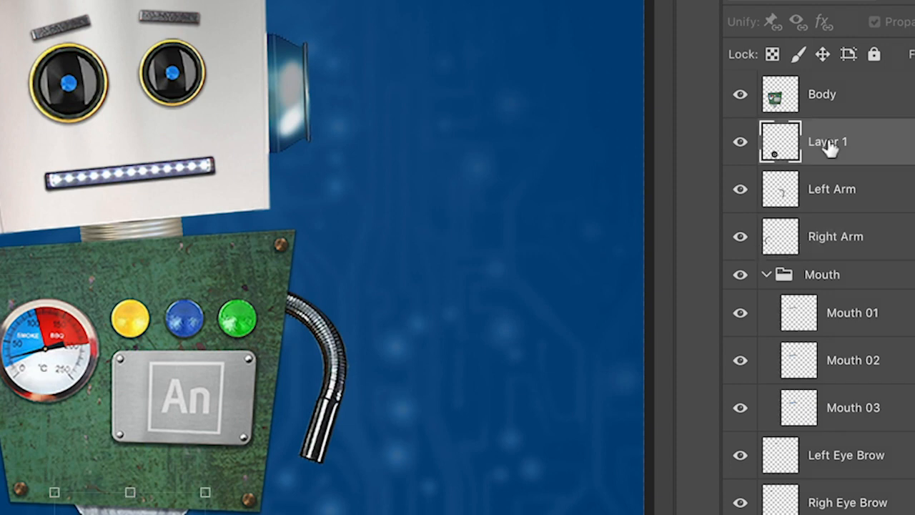
double_click(827, 142)
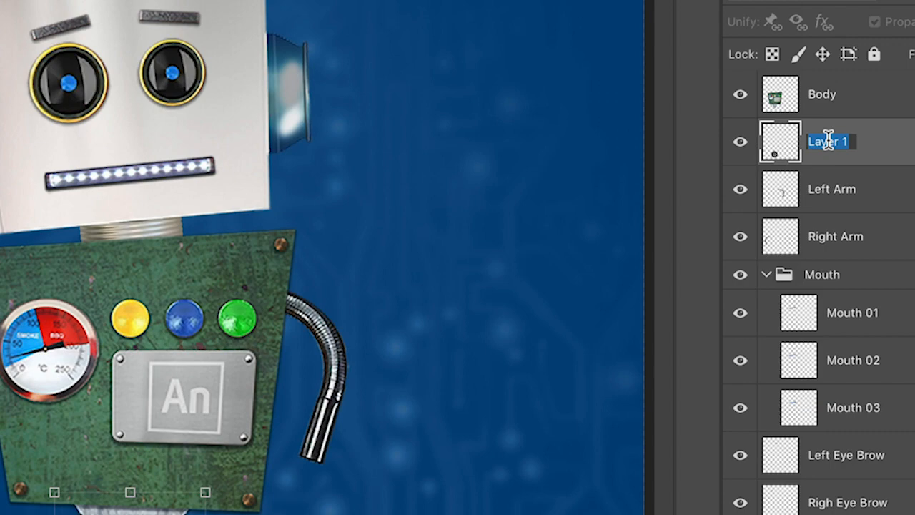
text(Wheel)
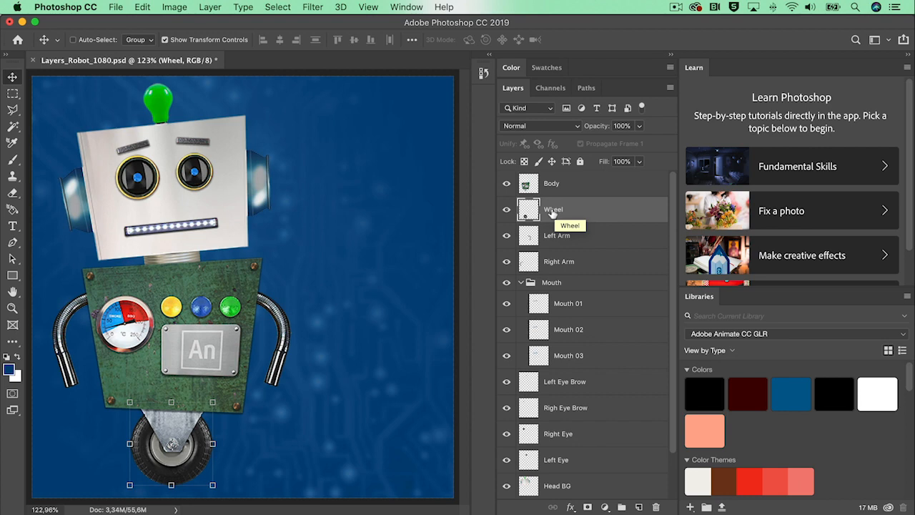
click(115, 7)
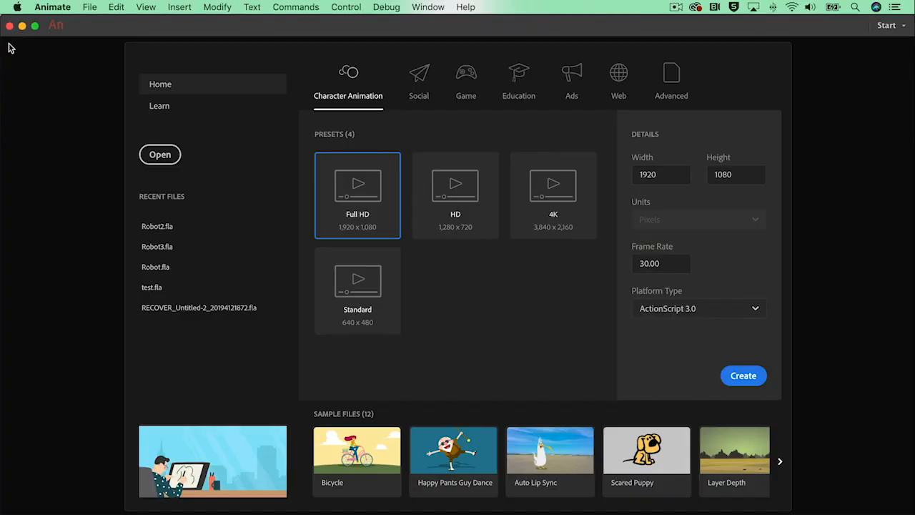
mouse_move(271, 114)
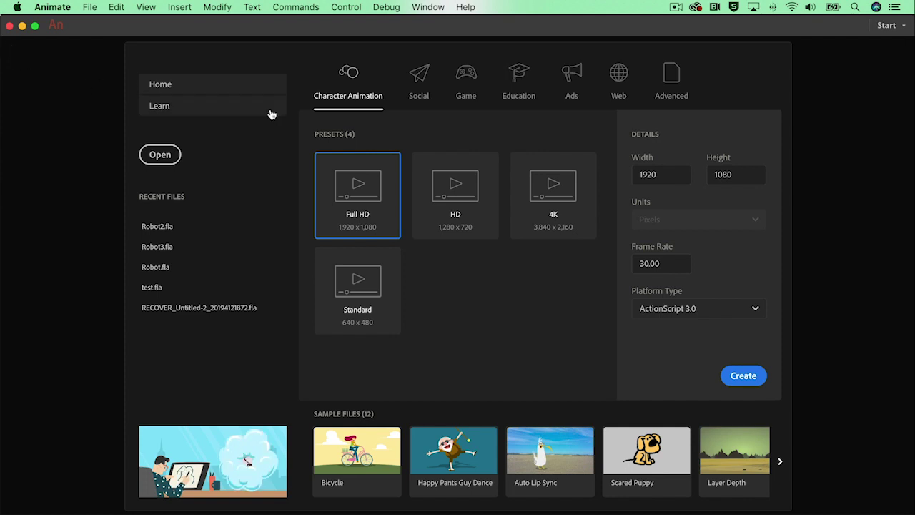
mouse_move(427, 78)
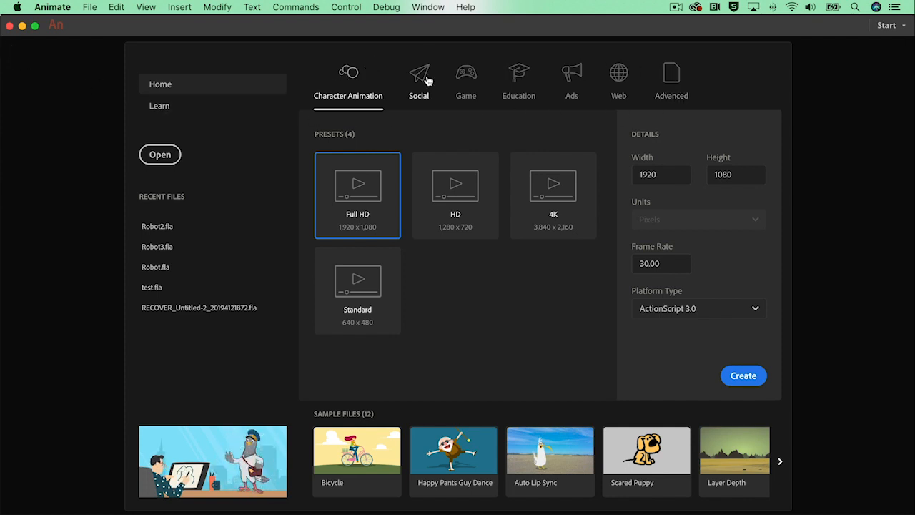
mouse_move(349, 75)
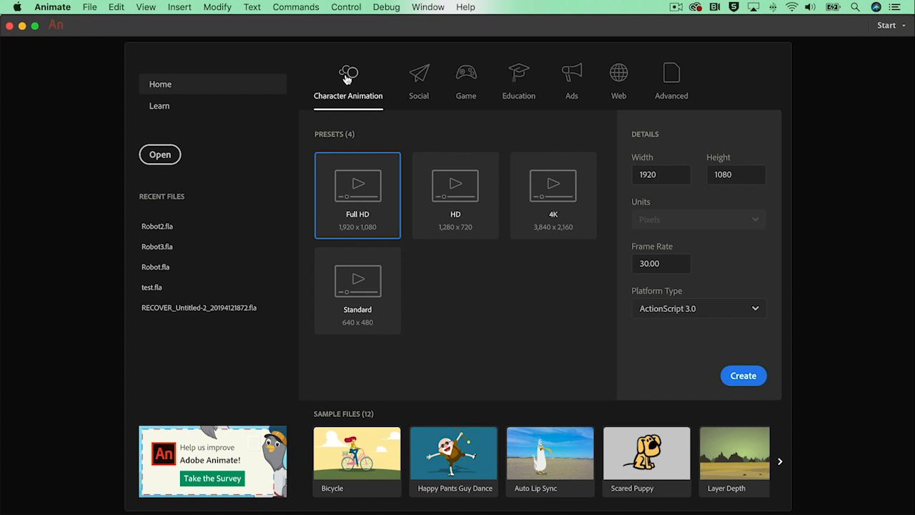
mouse_move(719, 186)
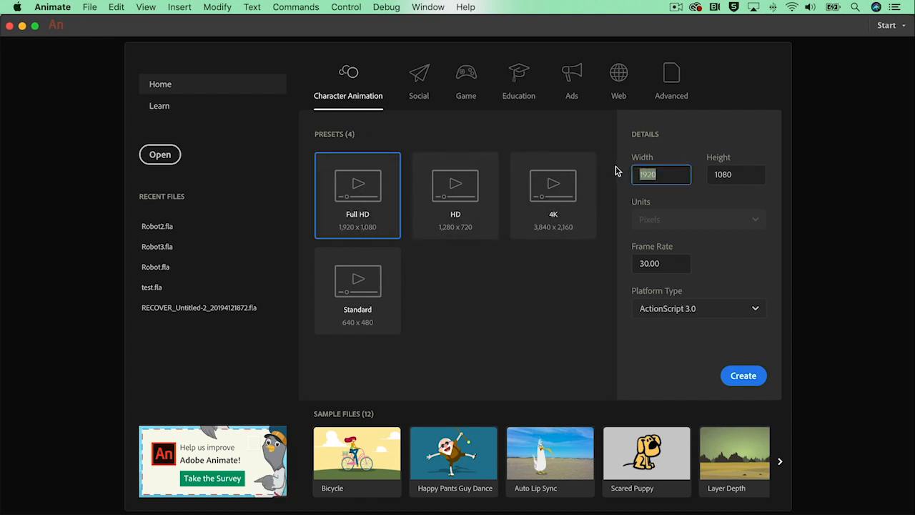
- Create a new 1080×1080 px ActionScript 3.0 document from Animate's start screen
text(108)
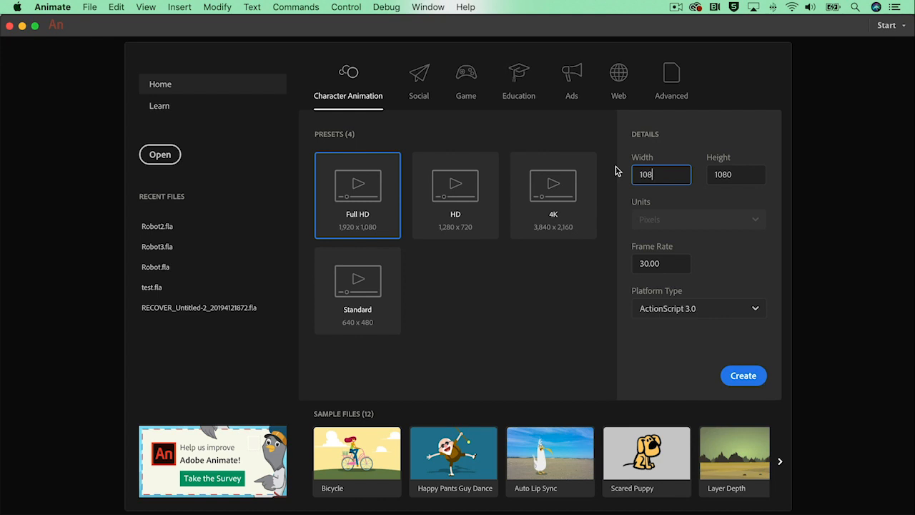
text(0)
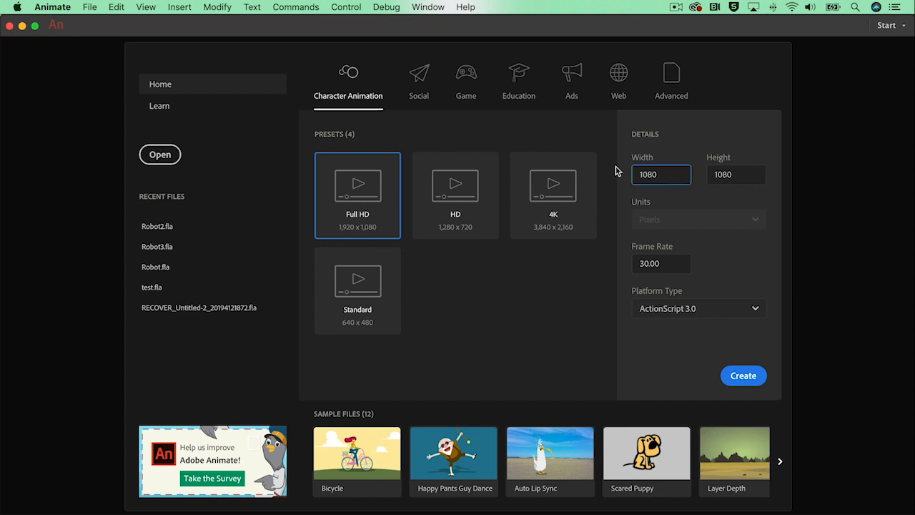
mouse_move(740, 294)
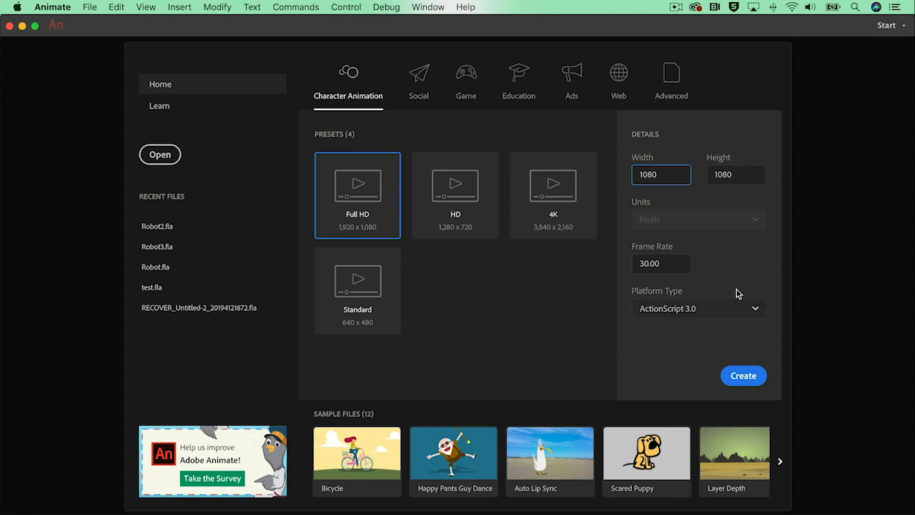
click(697, 308)
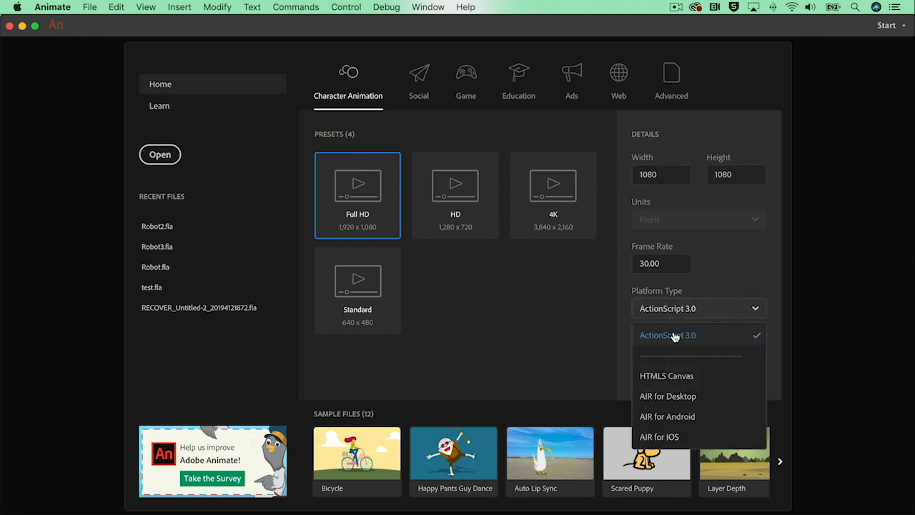
click(667, 334)
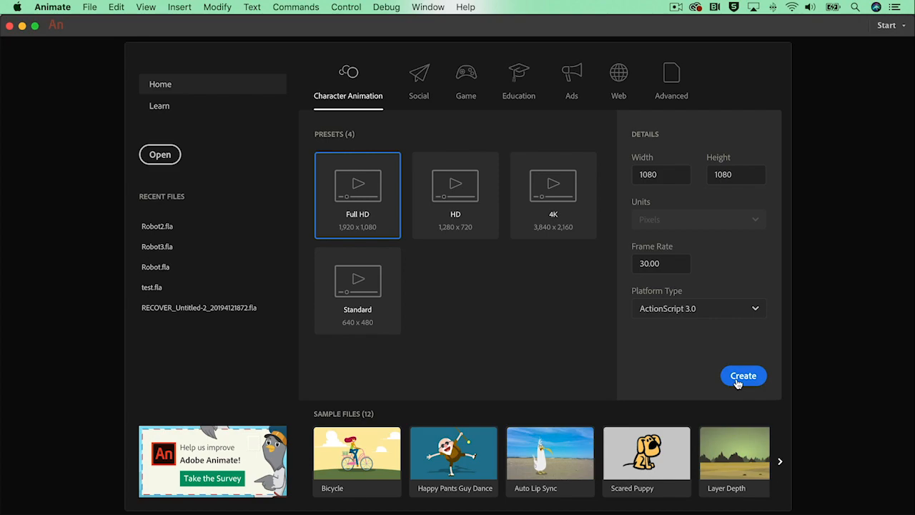
click(743, 375)
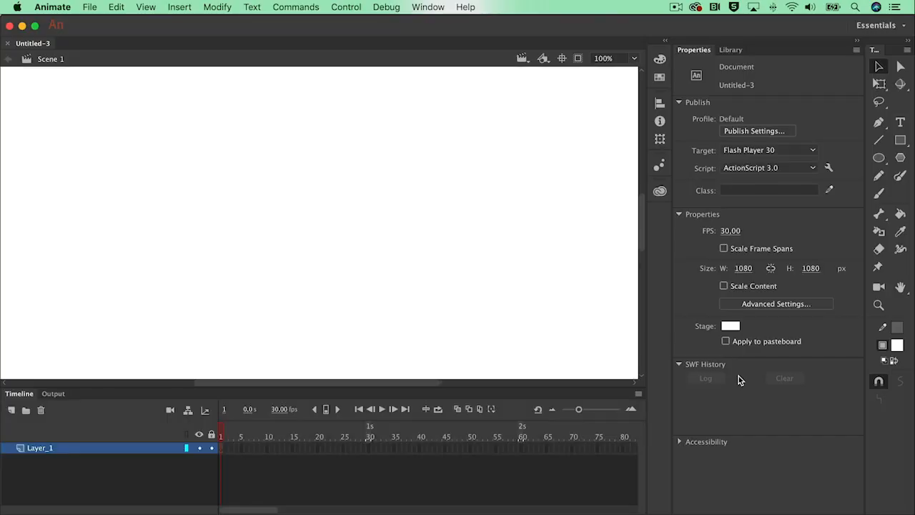
- Zoom to Fit in Window and choose Layers_Robot_1080.psd for Import to Stage
click(633, 58)
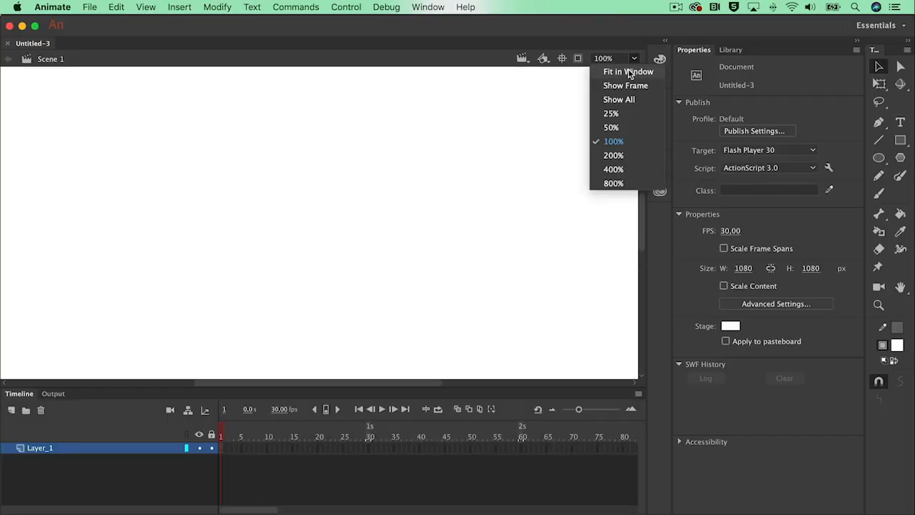
click(628, 70)
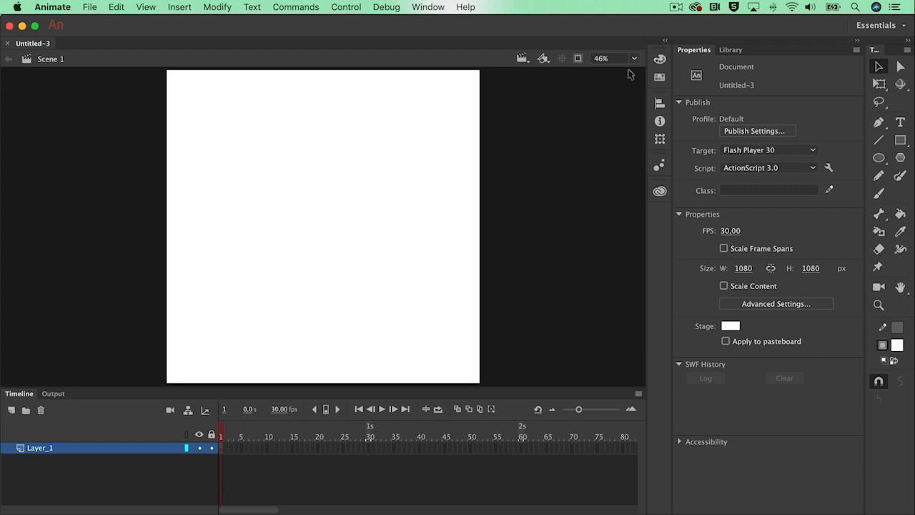
mouse_move(84, 460)
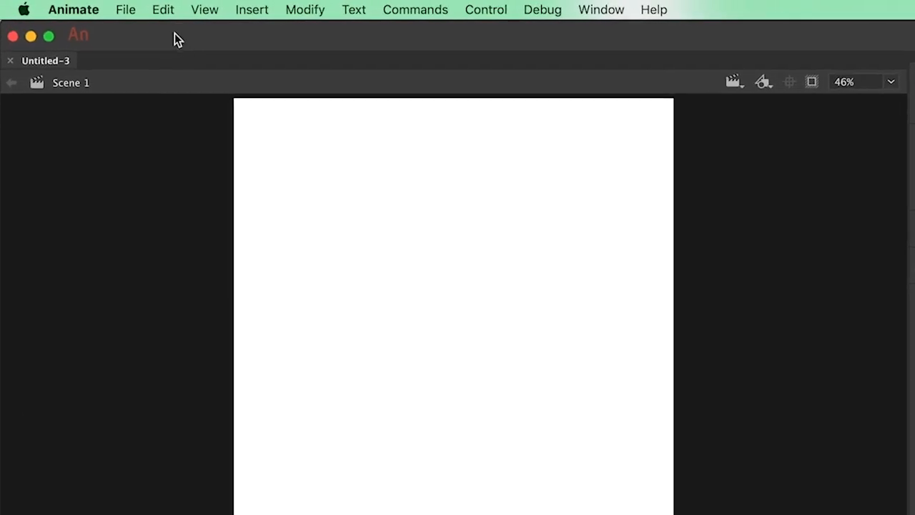
click(126, 10)
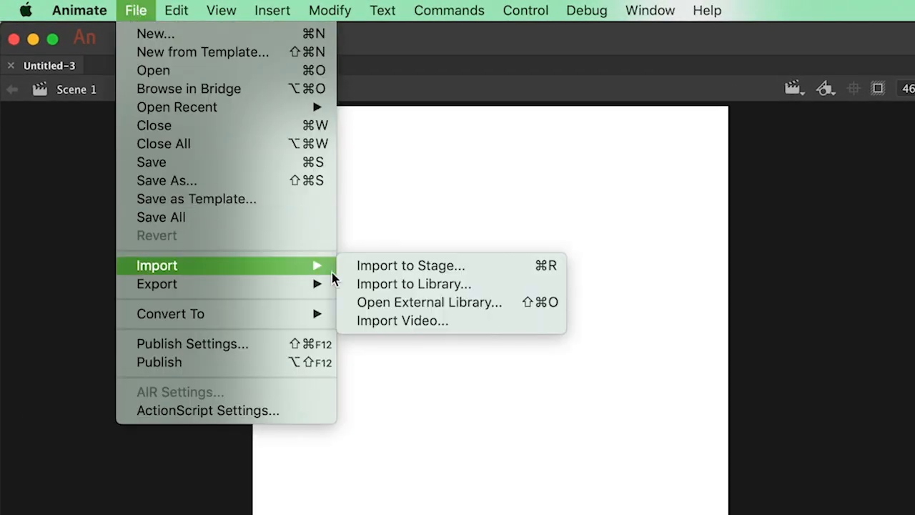
click(410, 265)
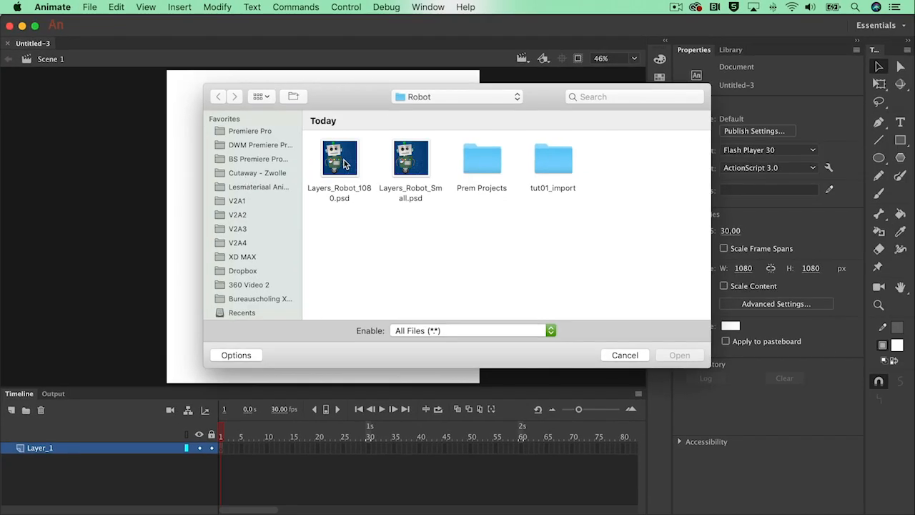
double_click(339, 158)
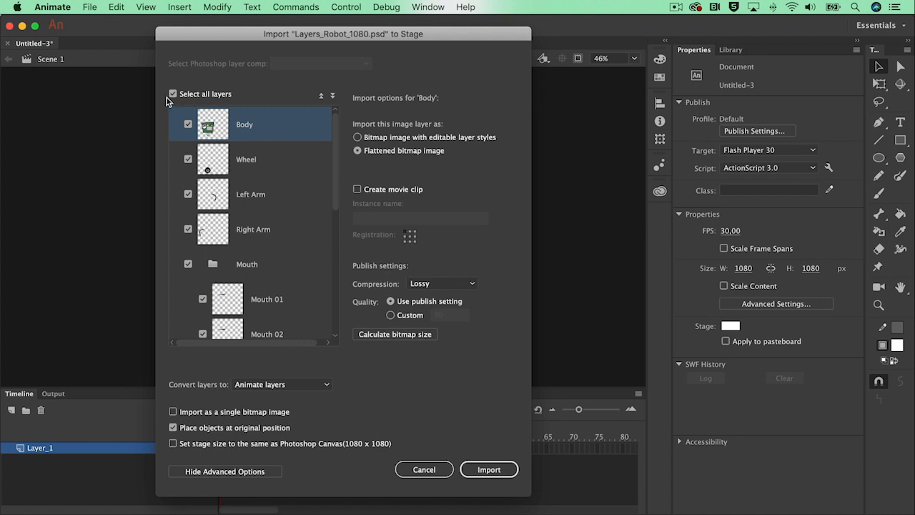
- Import Layers_Robot_1080.psd as Animate layers, with Mouth group as movie clip 'Mouth'
scroll(down, 3)
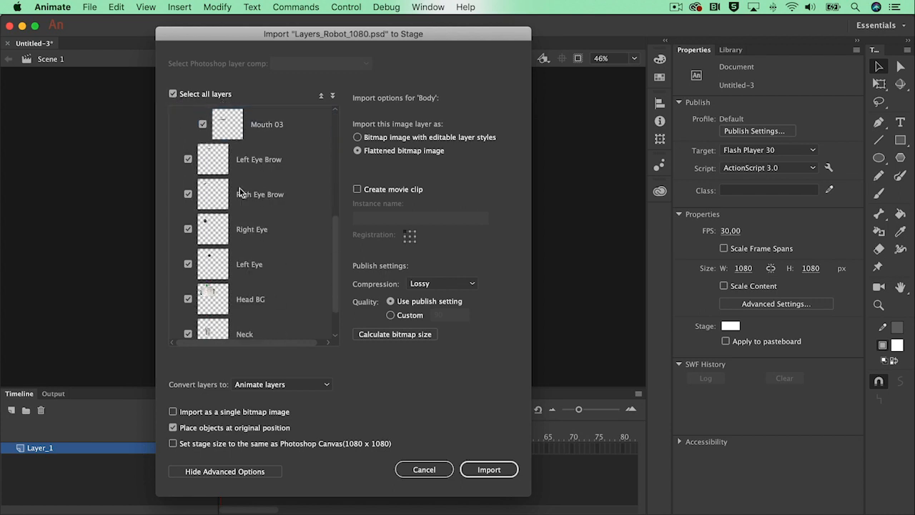
scroll(up, 3)
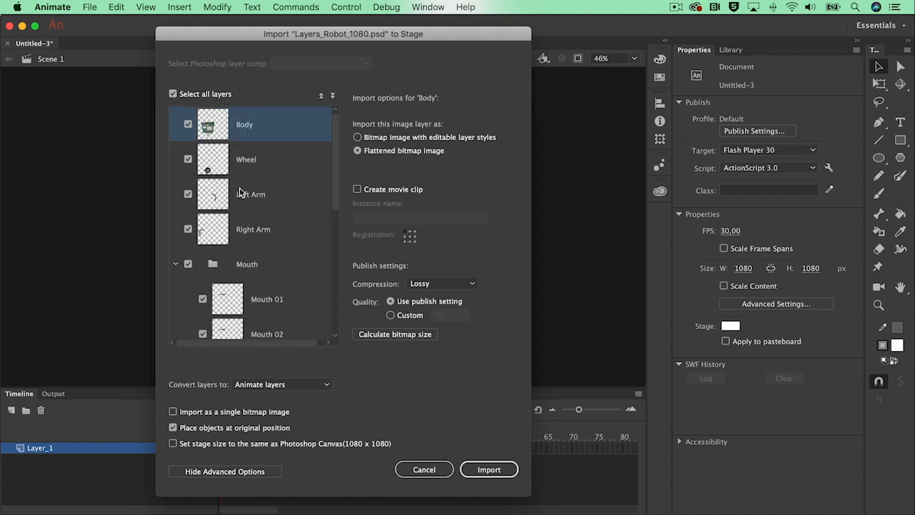
click(281, 384)
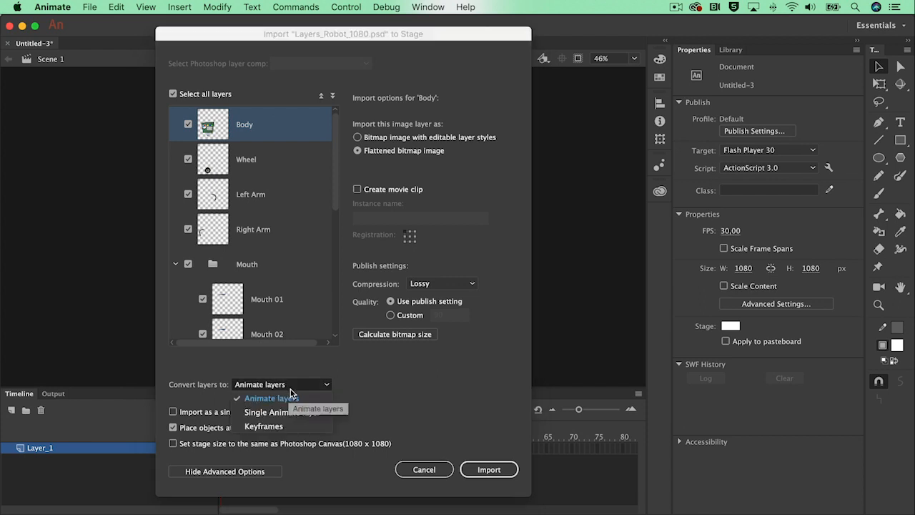
mouse_move(289, 398)
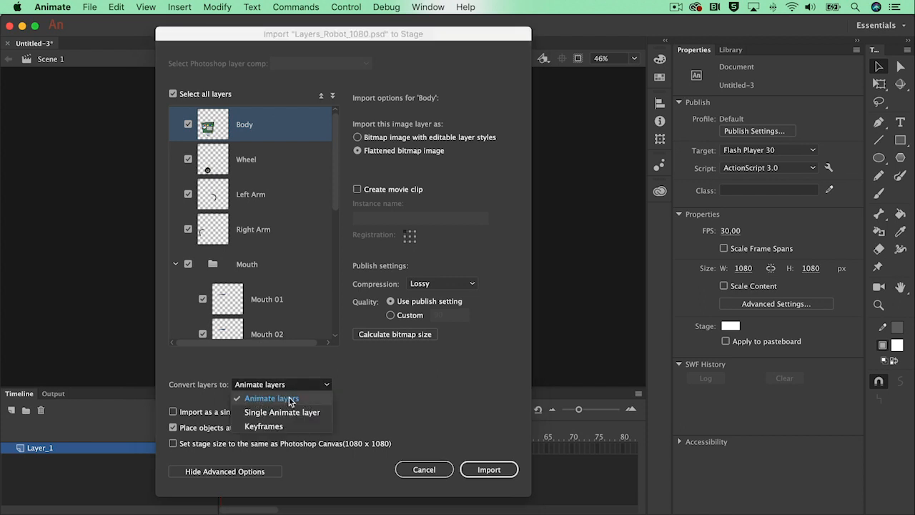
click(271, 399)
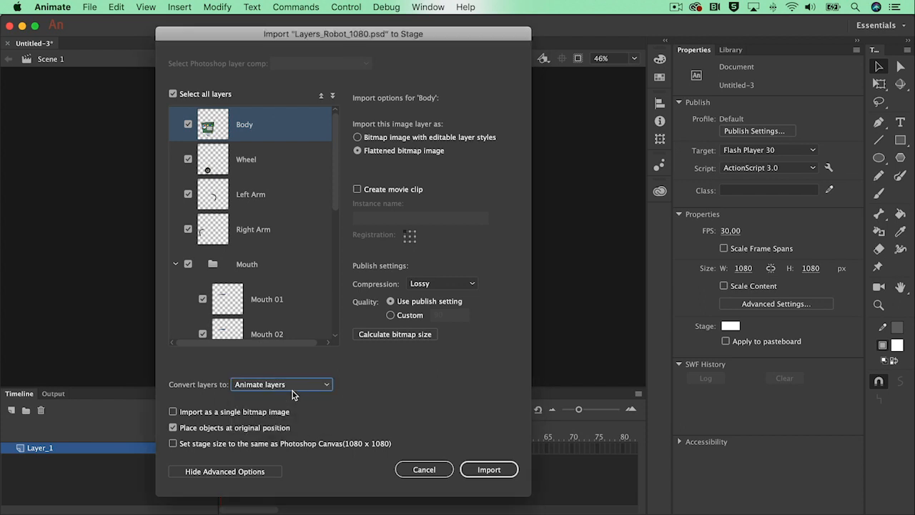
click(247, 264)
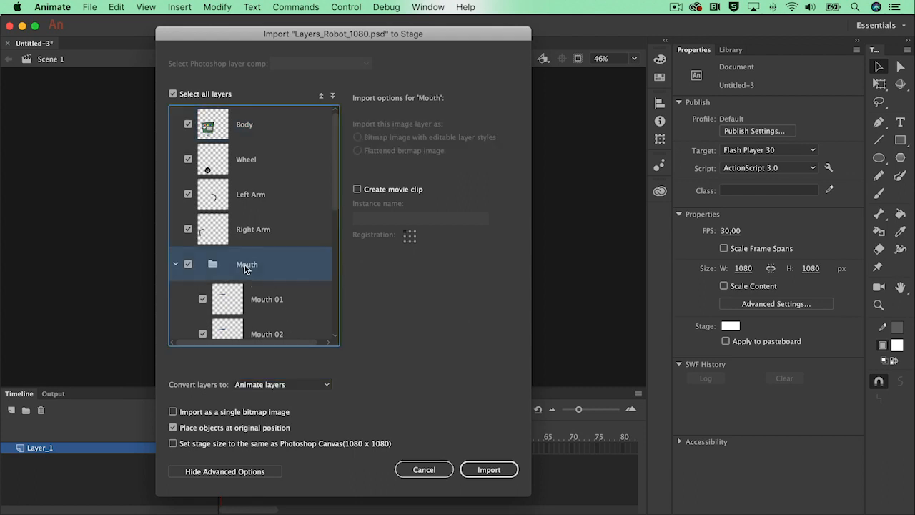
click(356, 189)
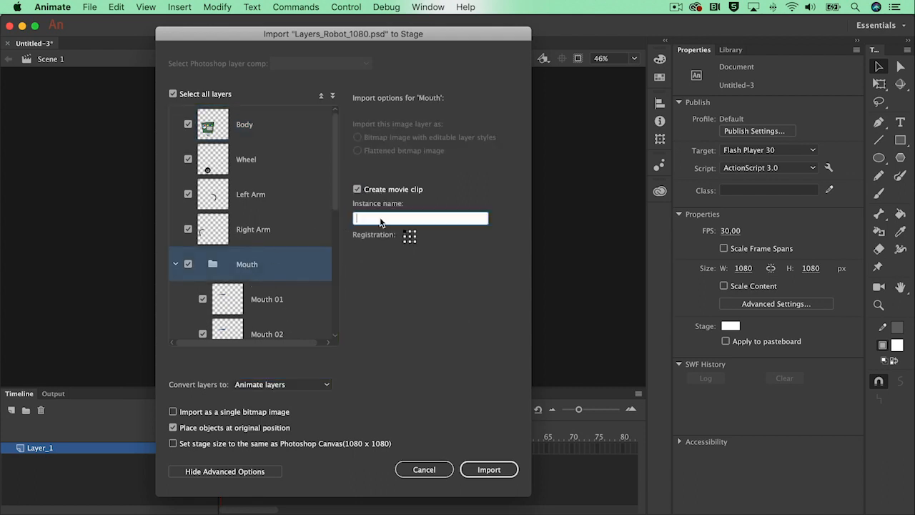
text(Mouth)
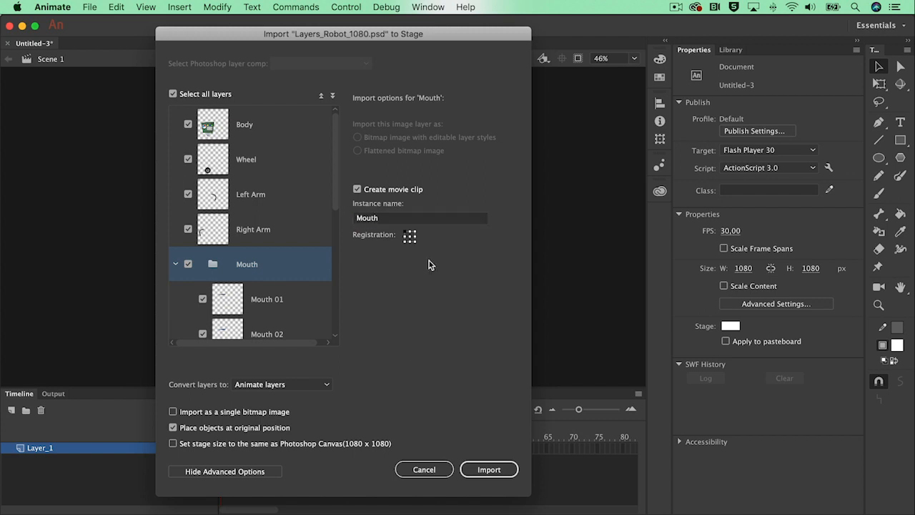
mouse_move(489, 470)
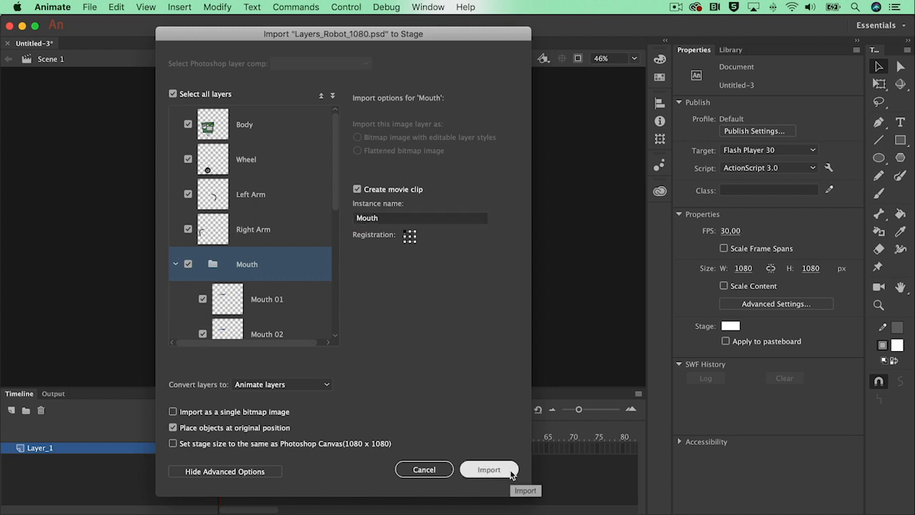
click(489, 469)
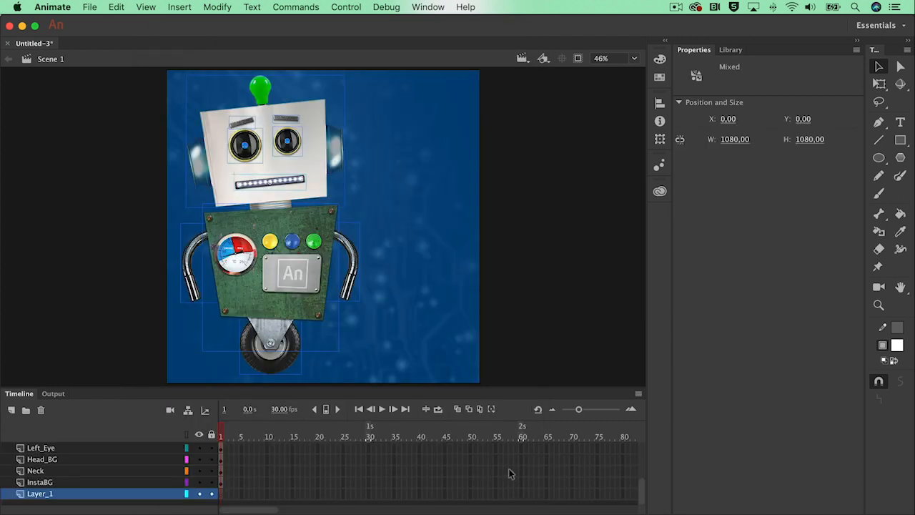